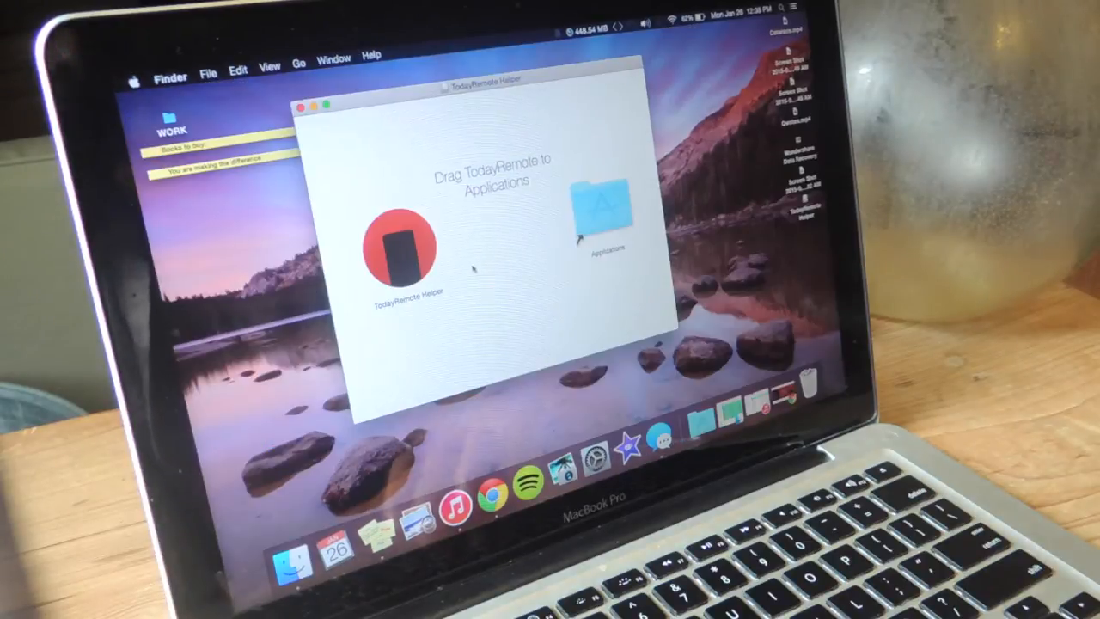
Drag the TodayRemote Helper from the disk image into the Applications folder
left_click_drag(398, 250, 588, 215)
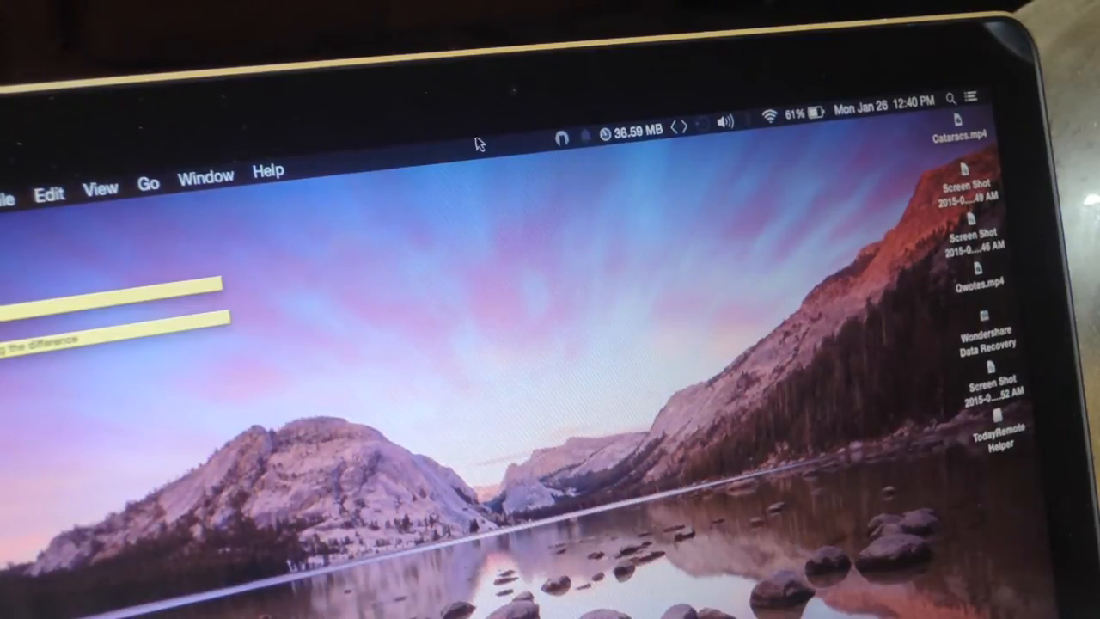
Show the TodayRemote Helper menu-bar menu with Devices, update and quit options
left_click(567, 124)
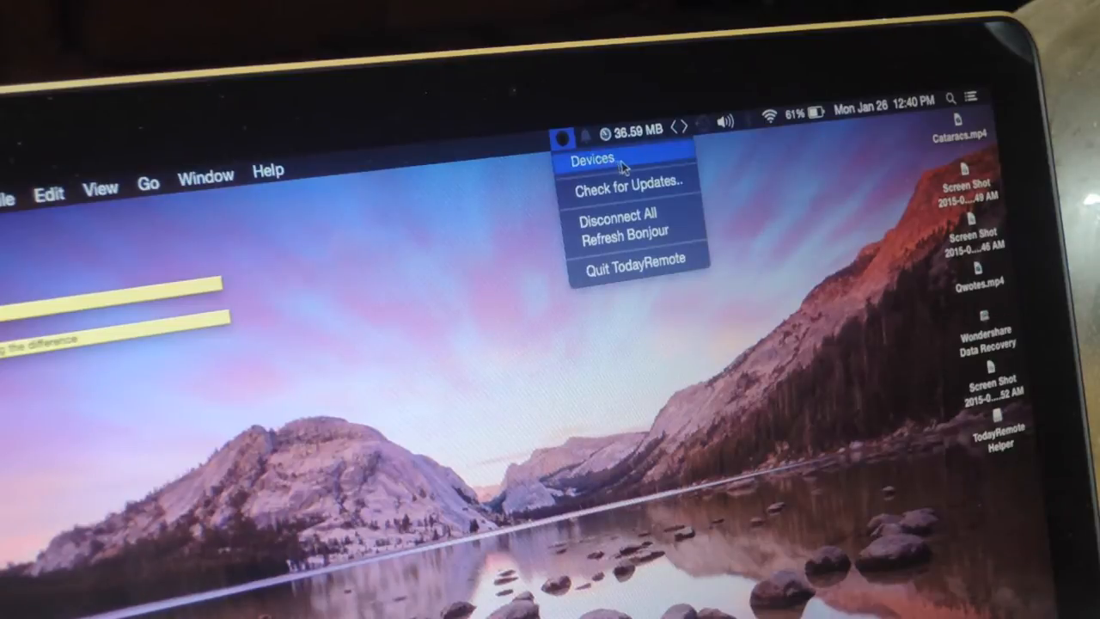
mouse_move(627, 214)
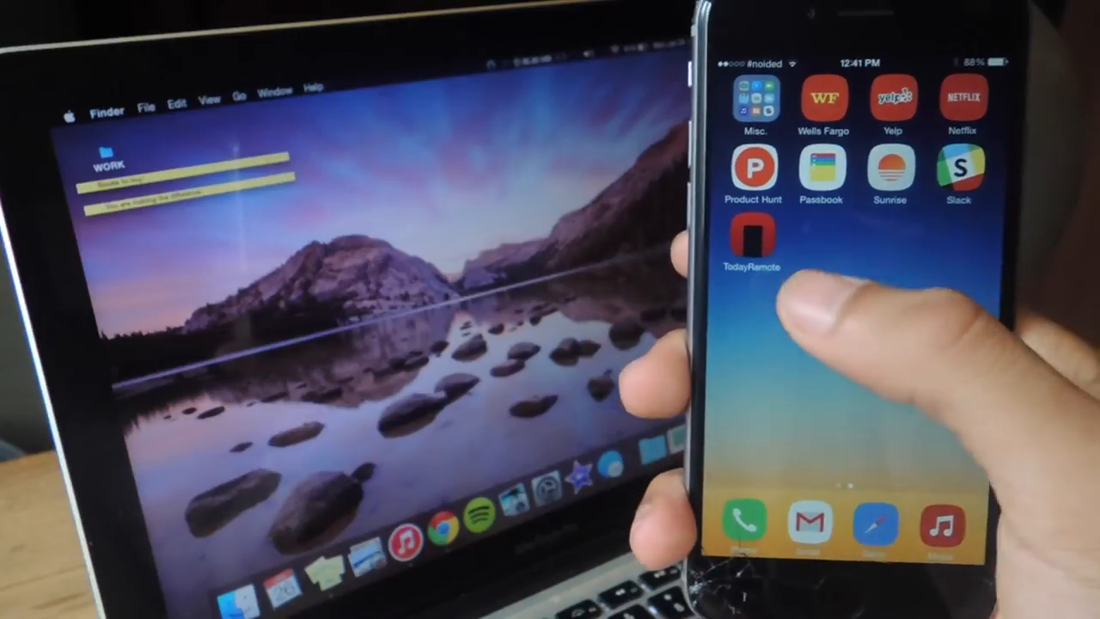
Launch TodayRemote on the iPhone, add a device and pick the Mac to pair with
left_click(753, 239)
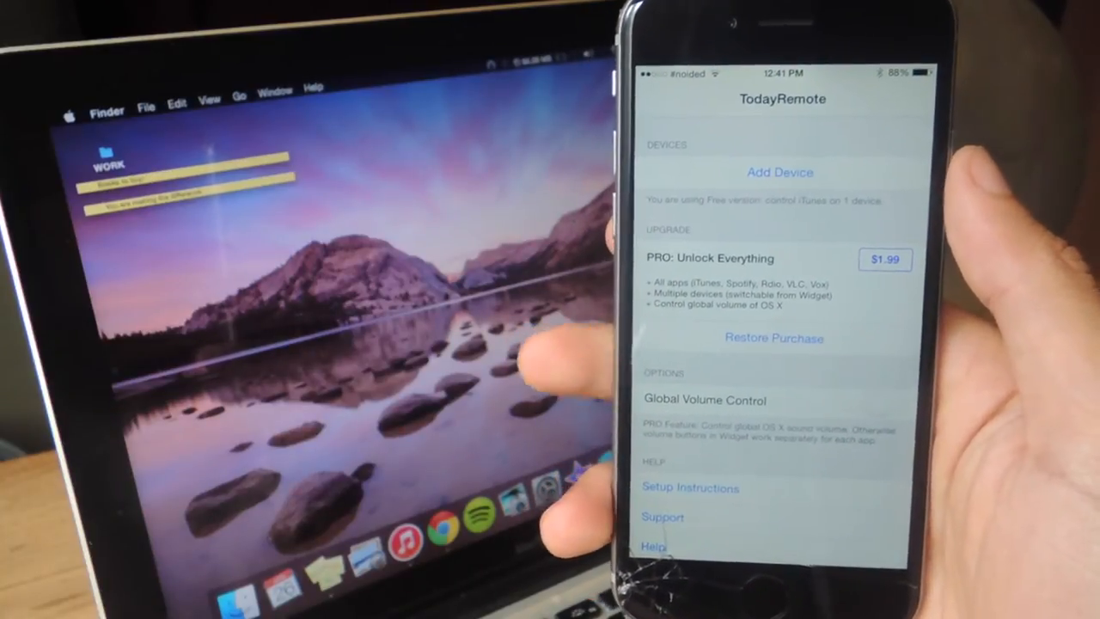
left_click(781, 172)
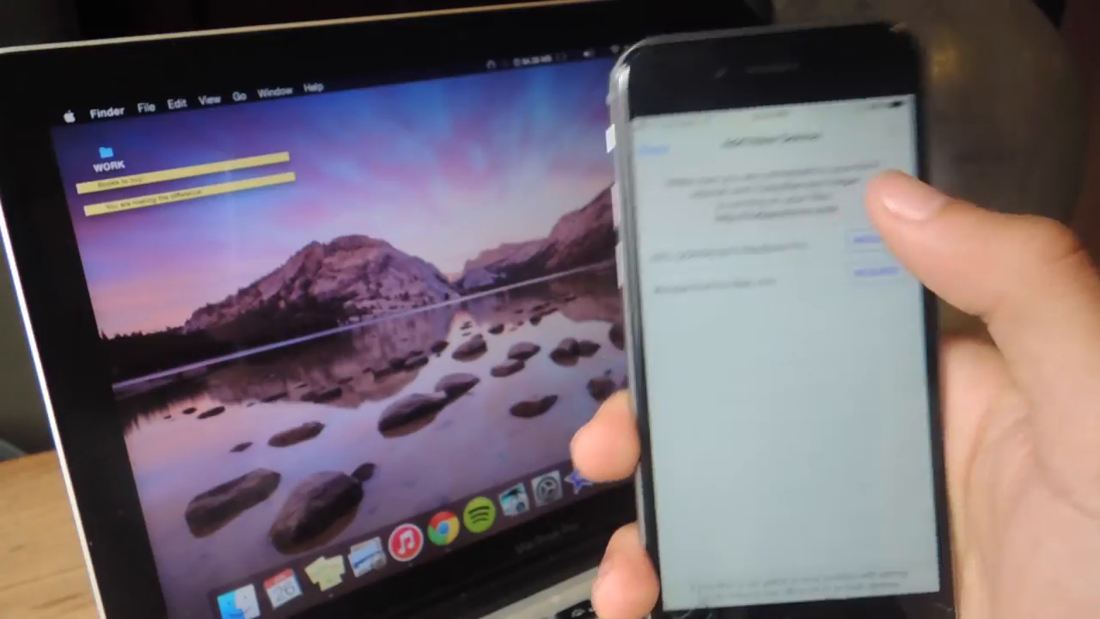
left_click(922, 227)
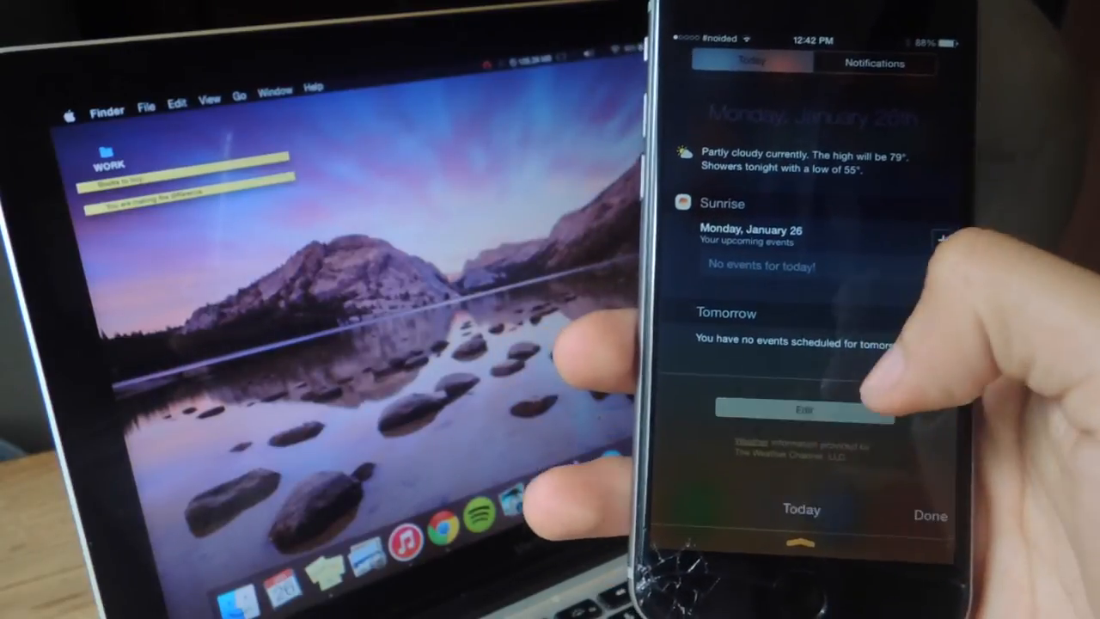
Edit the Today view widgets to add Today Remote and confirm with Done
left_click(805, 410)
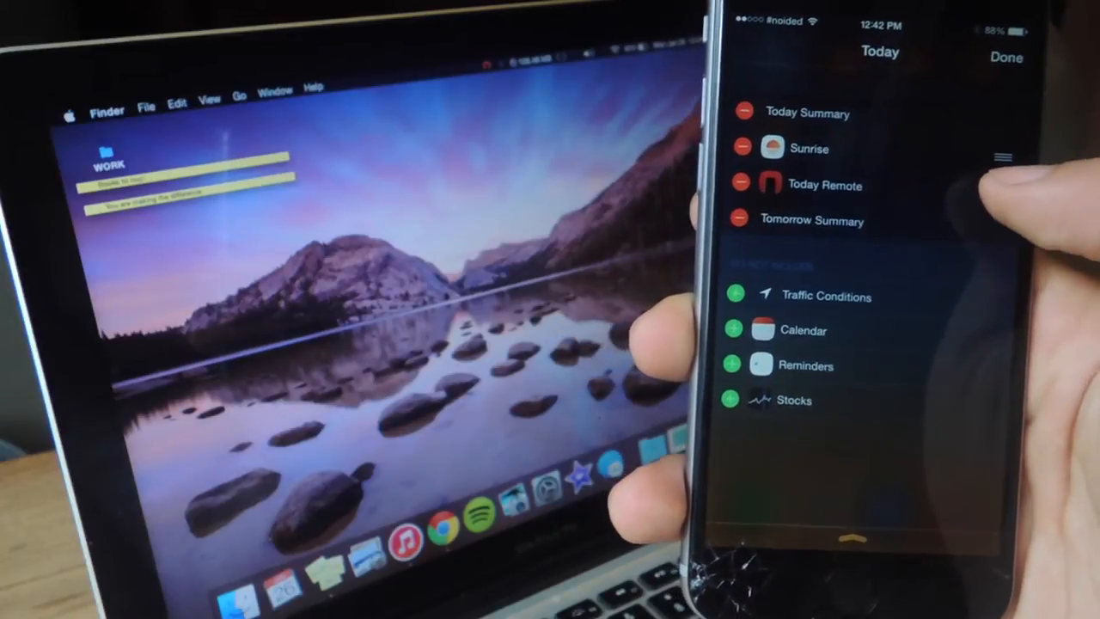
left_click(1004, 58)
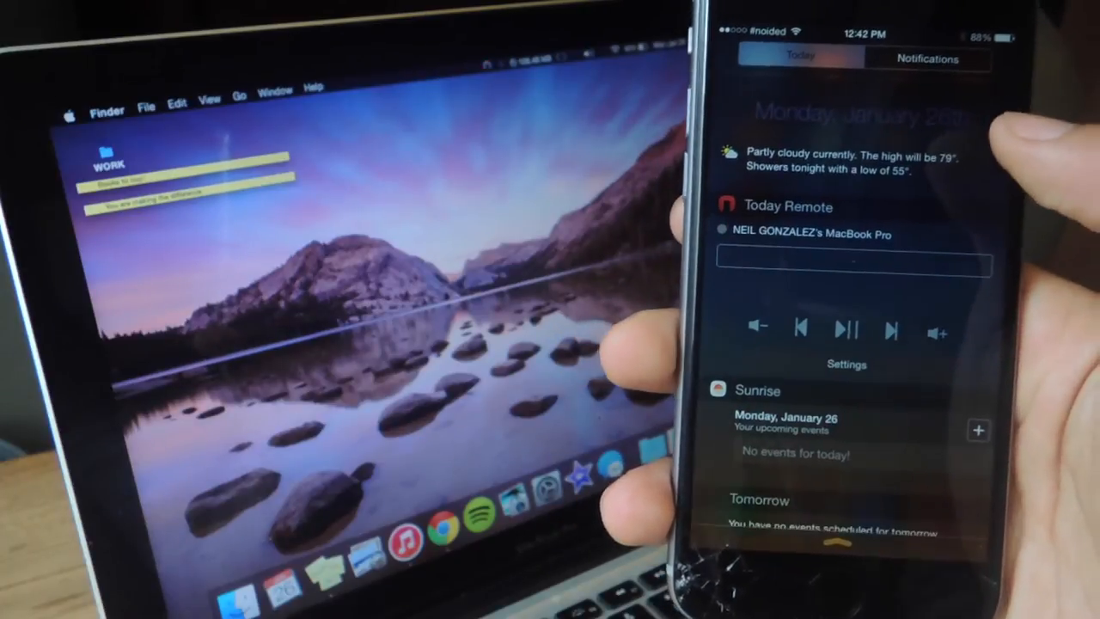